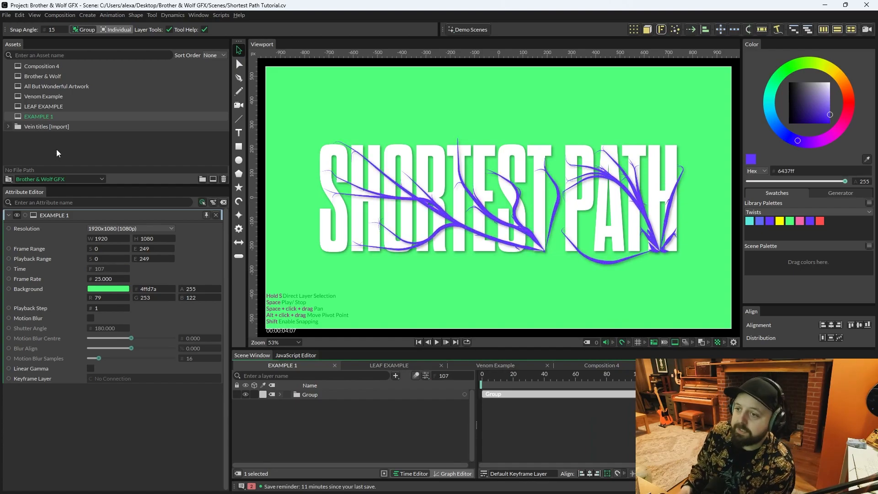
Preview the leaf example, All But Wonderful artwork and Brother & Wolf compositions from the Assets panel.
left_click(388, 365)
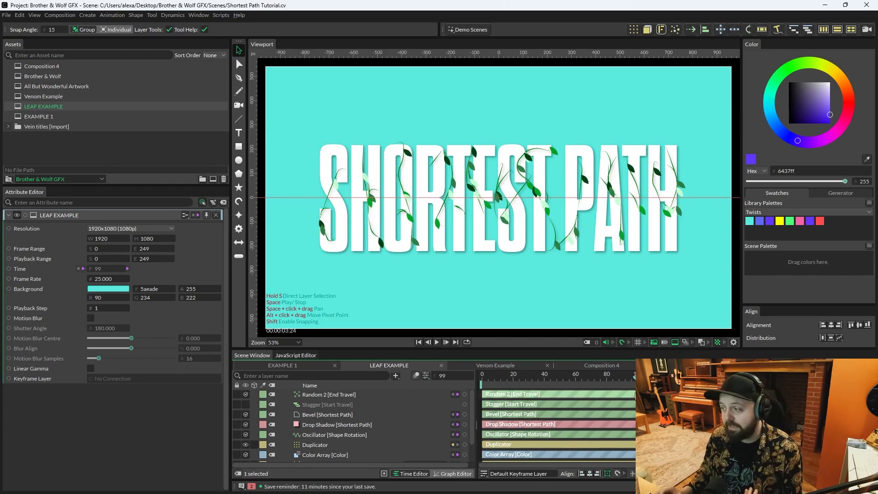
mouse_move(440, 344)
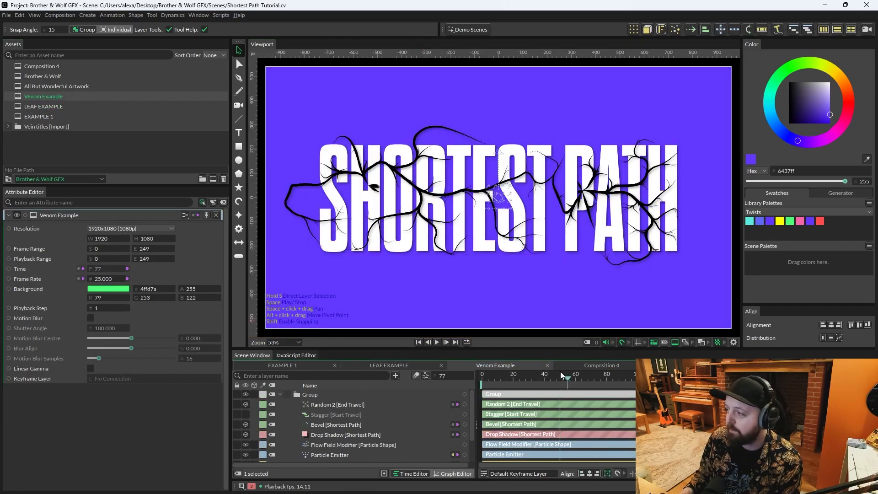
left_click(56, 86)
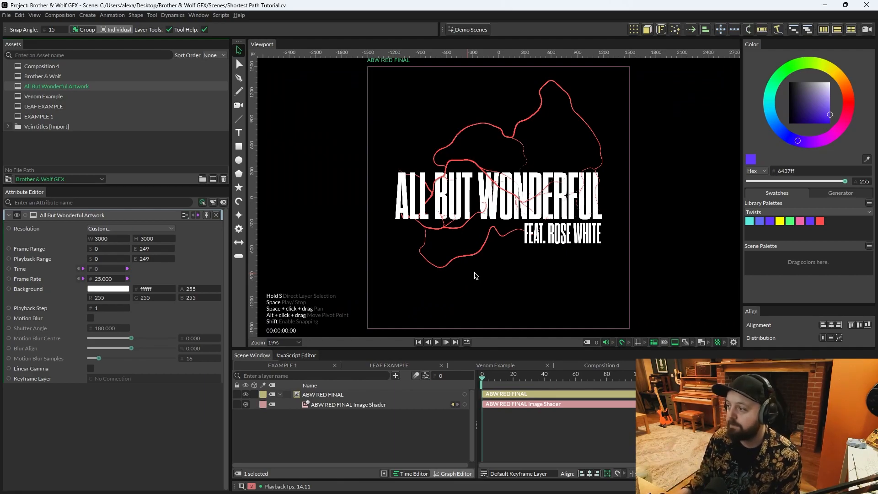
mouse_move(696, 247)
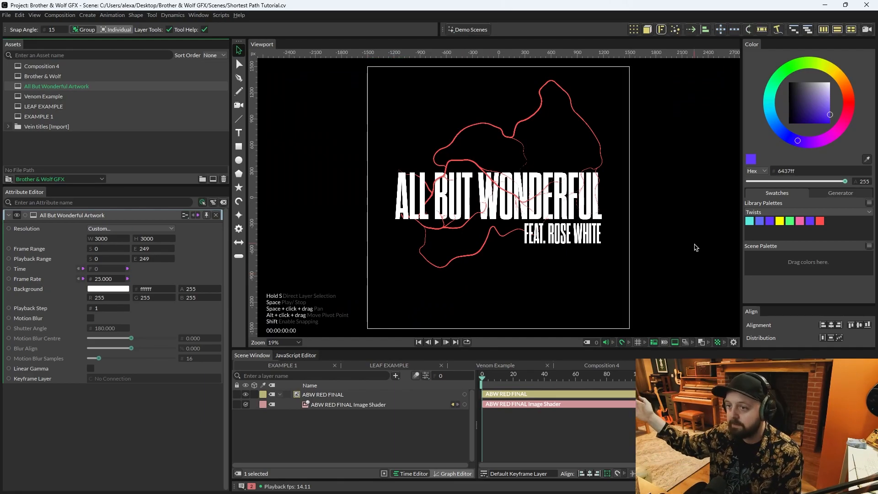
left_click(43, 76)
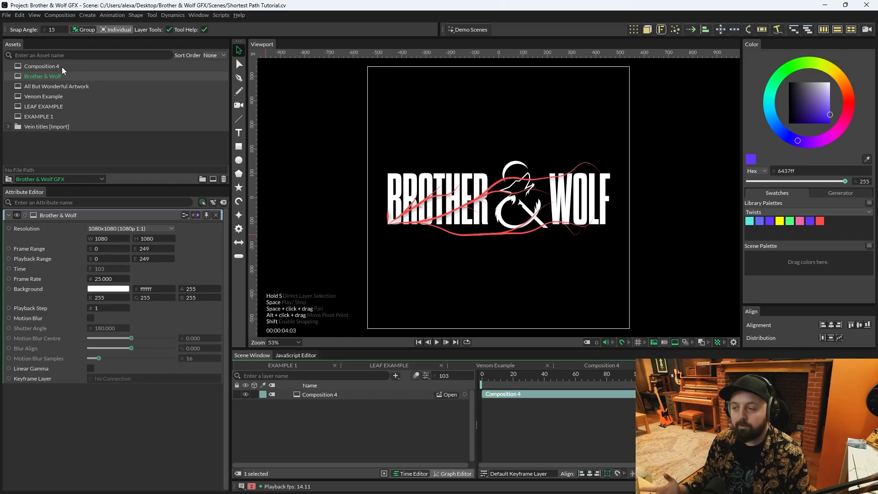
mouse_move(100, 178)
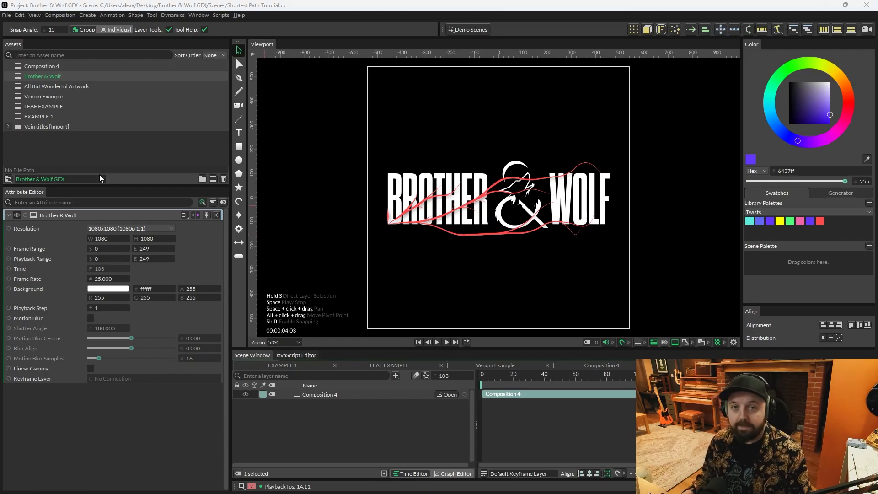
In a new composition add a Shortest Path shape and a CAVALRY Text Shape feeding it as Input Shape.
left_click(42, 66)
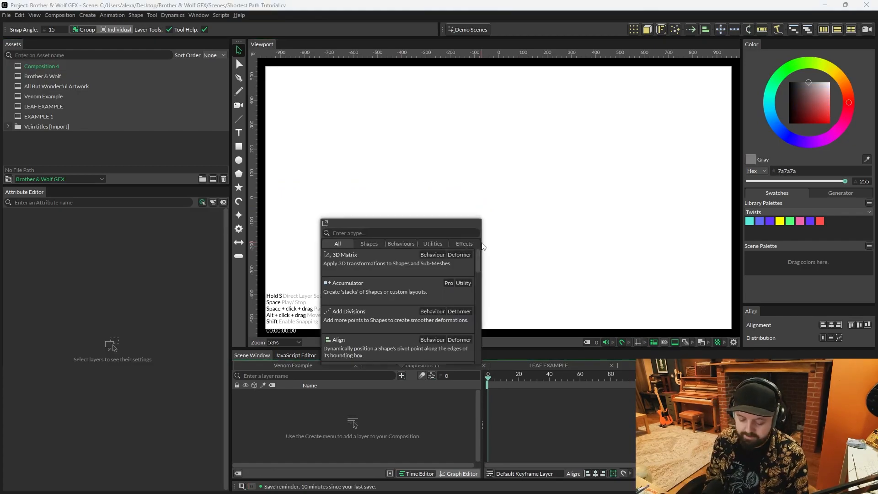
type("shortest")
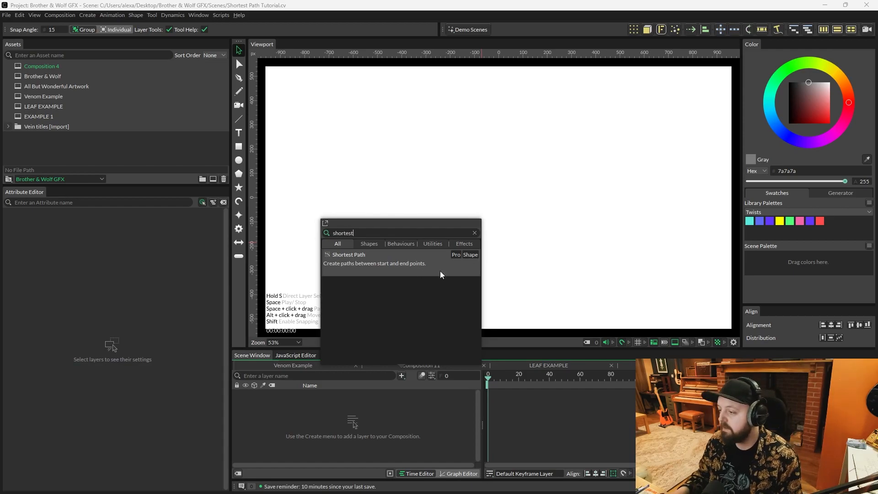
mouse_move(353, 273)
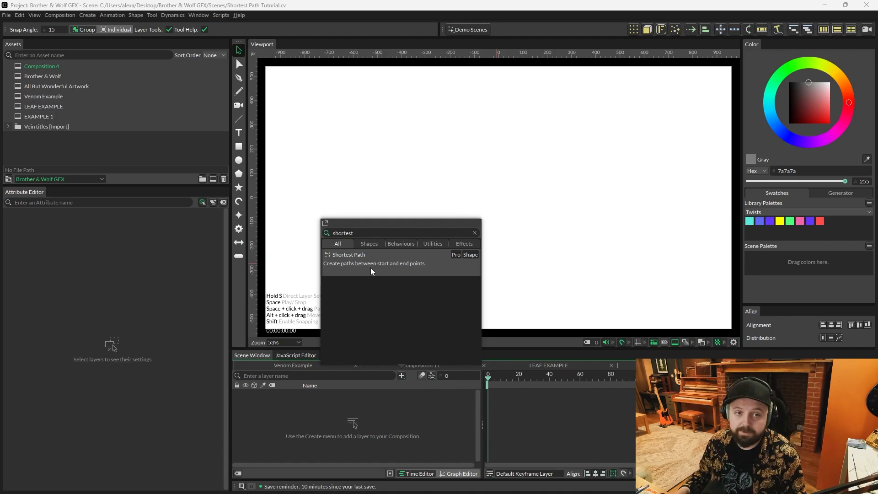
left_click(347, 255)
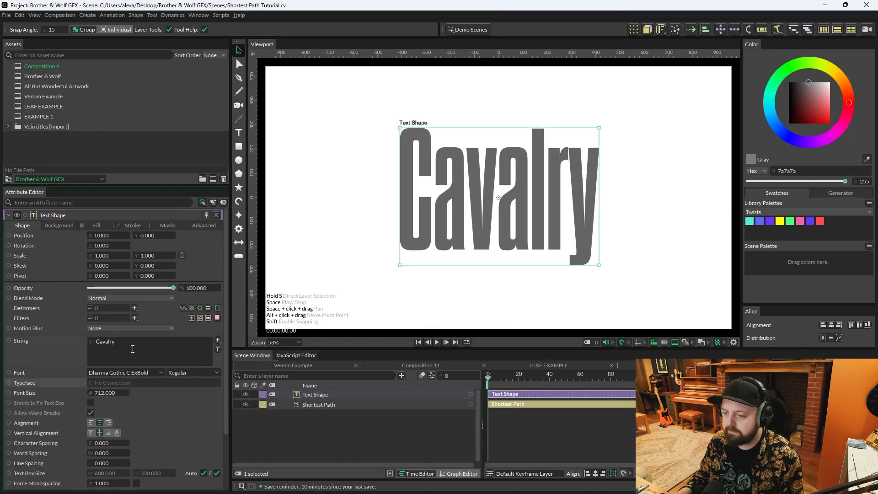
type("CAVAL")
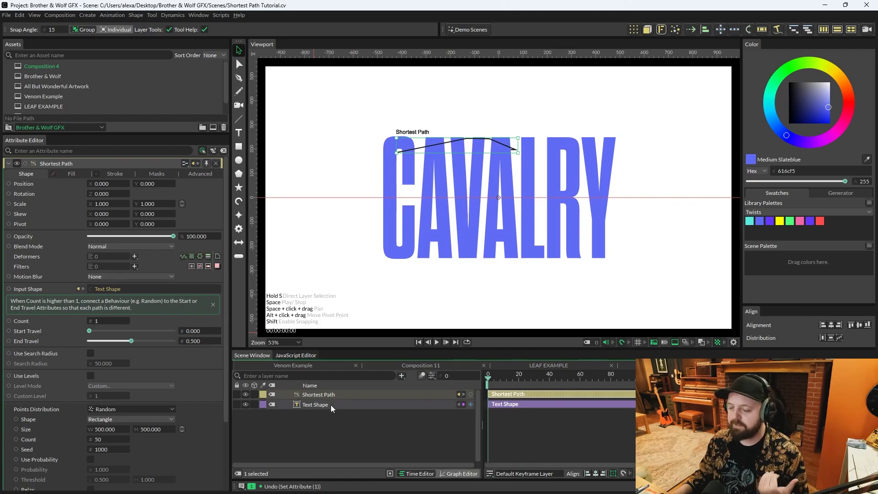
mouse_move(331, 404)
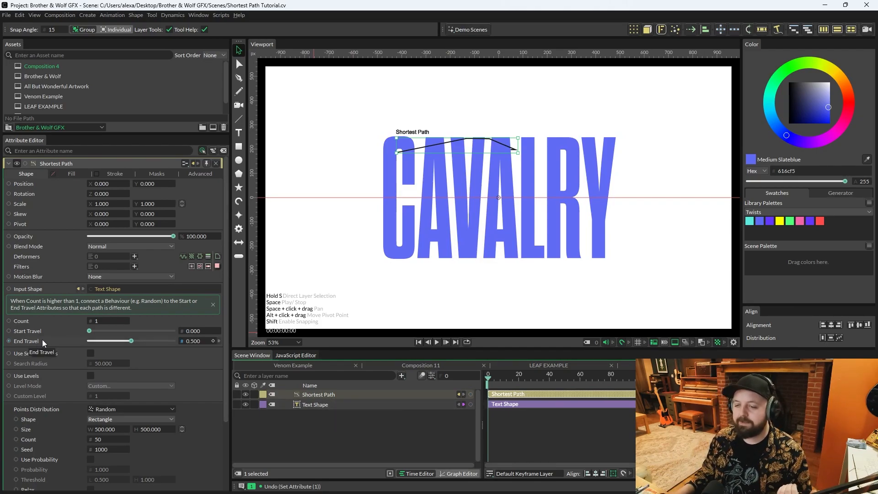
mouse_move(40, 342)
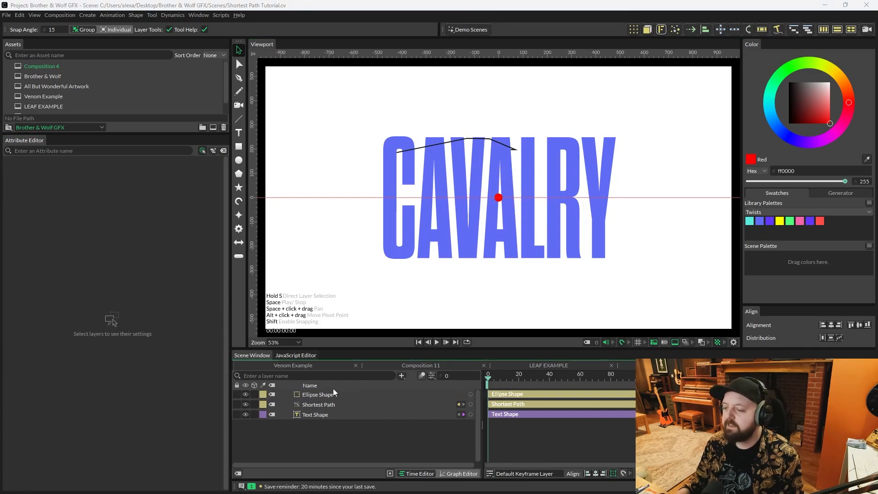
Drive the red ellipse's Position with a Pathfinder behaviour.
left_click(317, 394)
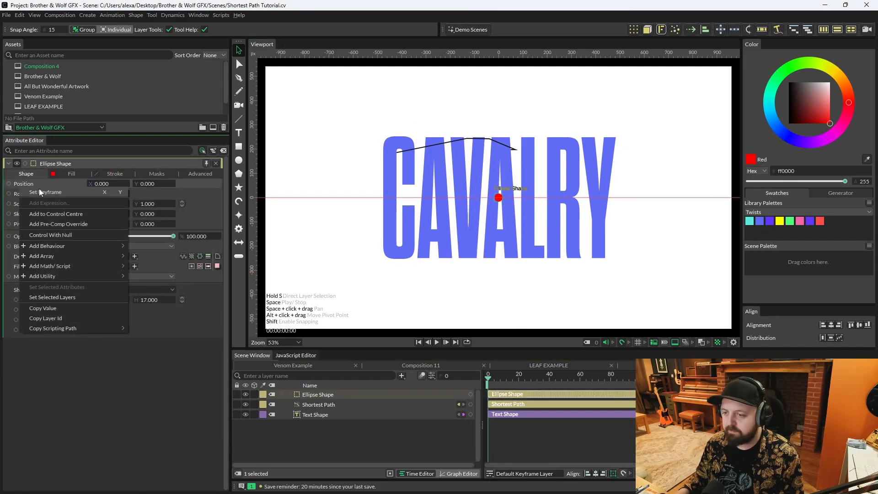
left_click(46, 245)
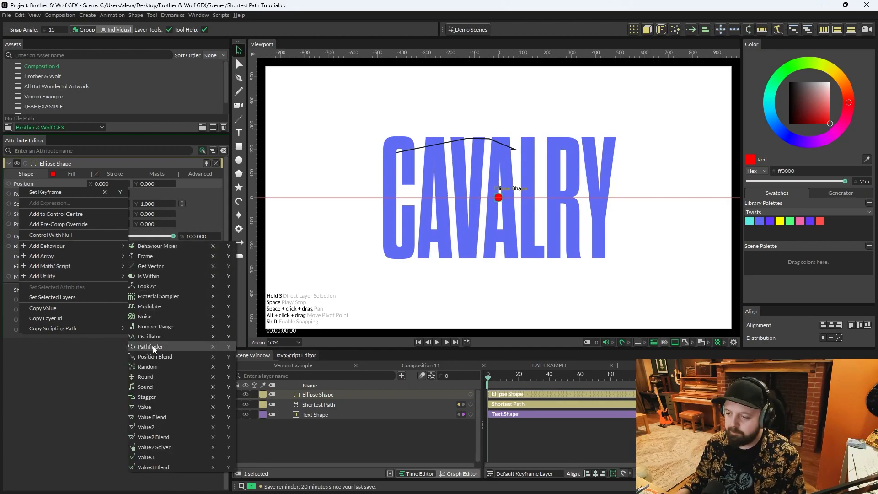
left_click(149, 345)
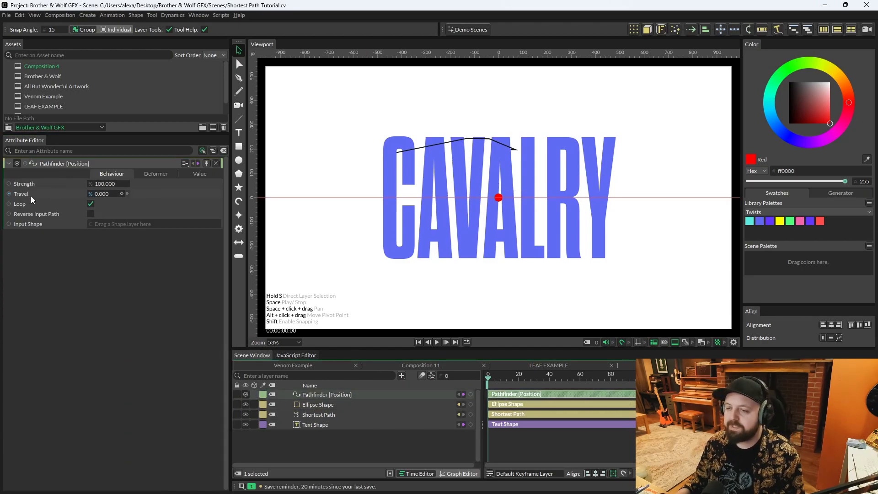
mouse_move(54, 202)
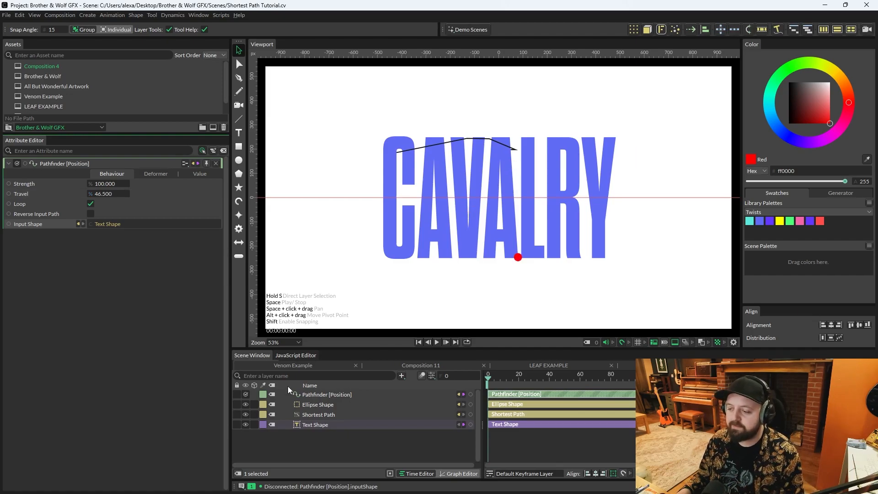
Set Shortest Path End Travel to 1.0 and enable Use Search Radius.
left_click(318, 414)
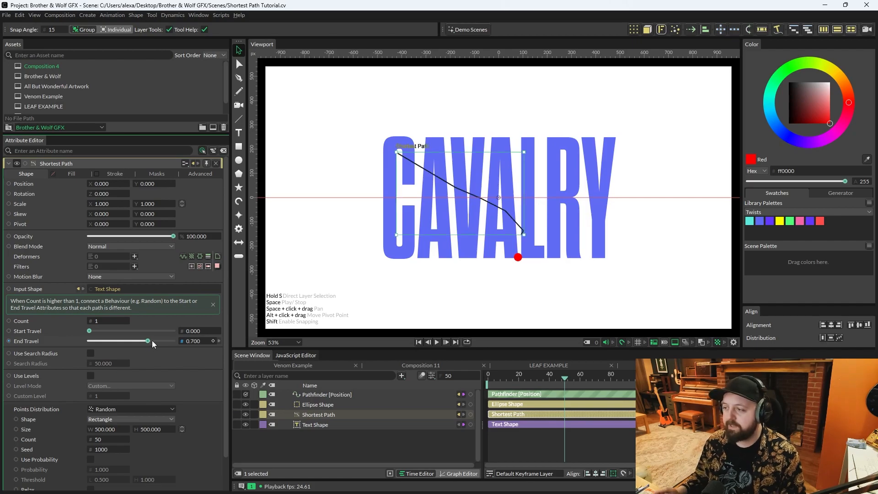
mouse_move(148, 341)
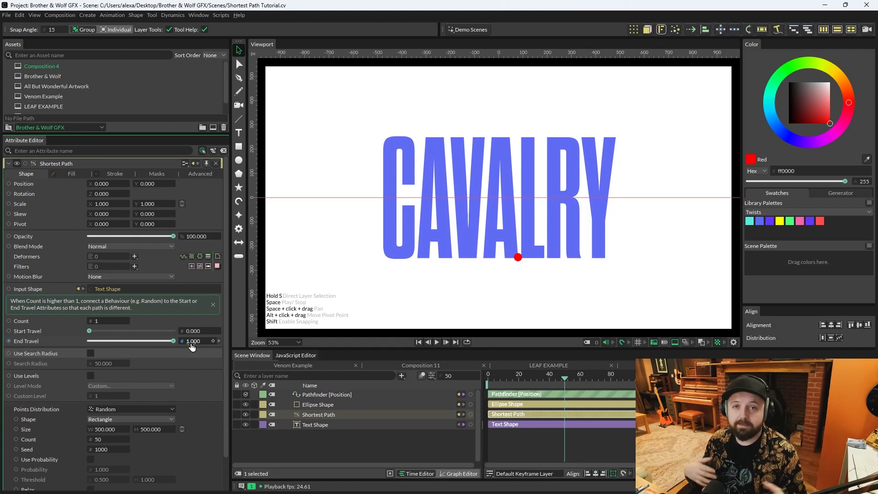
mouse_move(44, 361)
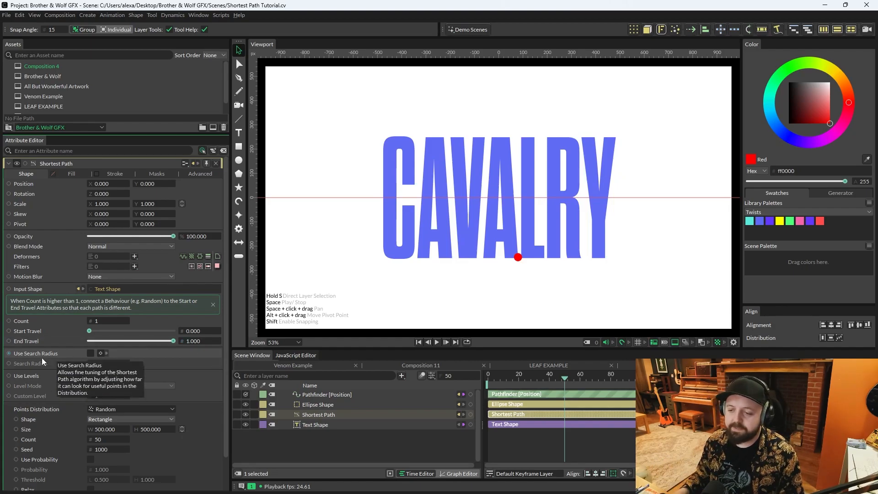
left_click(91, 353)
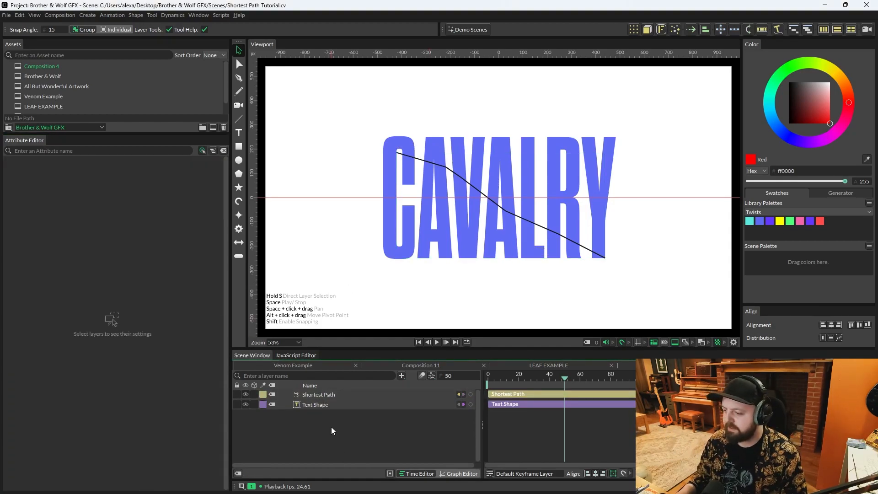
Add a Stagger behaviour on End Travel, set Level Mode to Text (Words) and Start Travel 0.1.
left_click(318, 394)
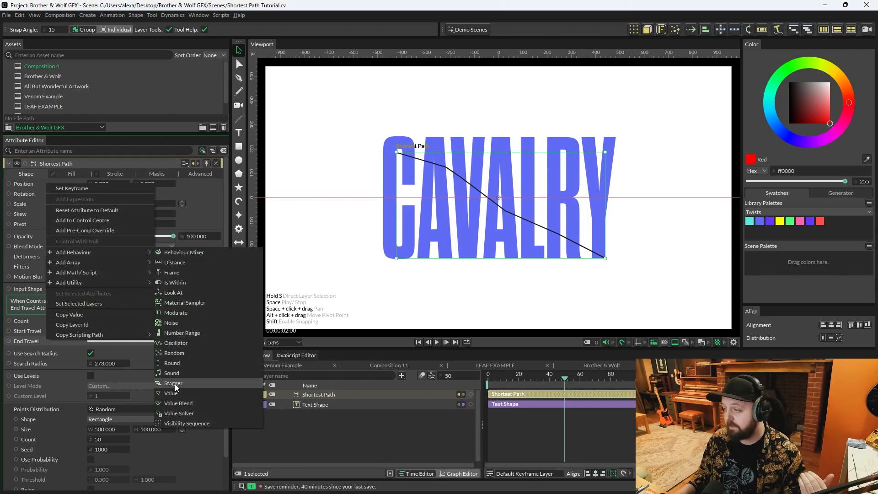
left_click(173, 383)
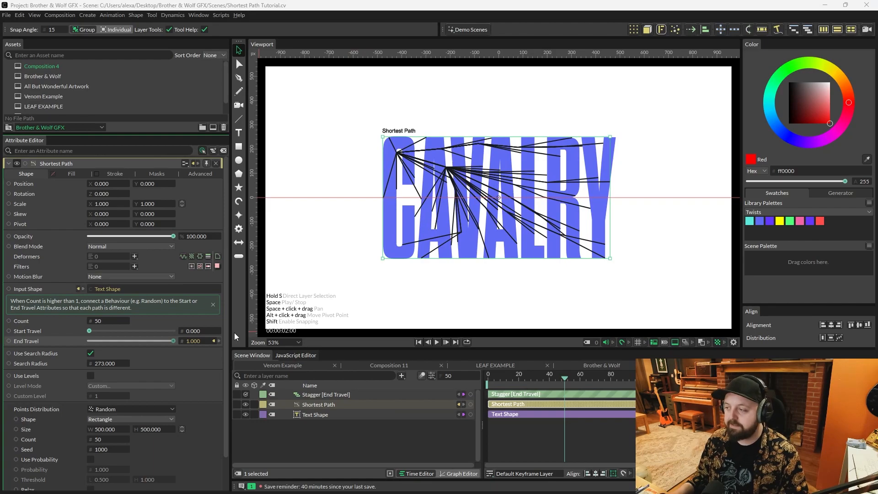
mouse_move(433, 290)
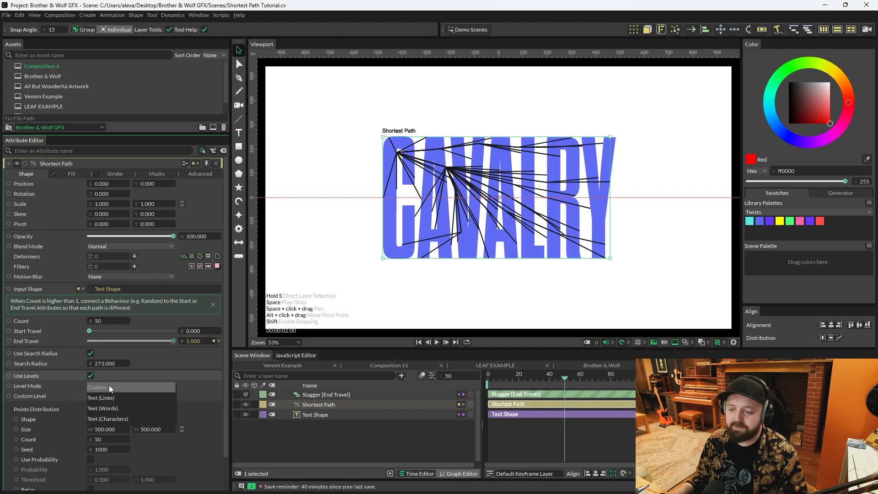
left_click(108, 418)
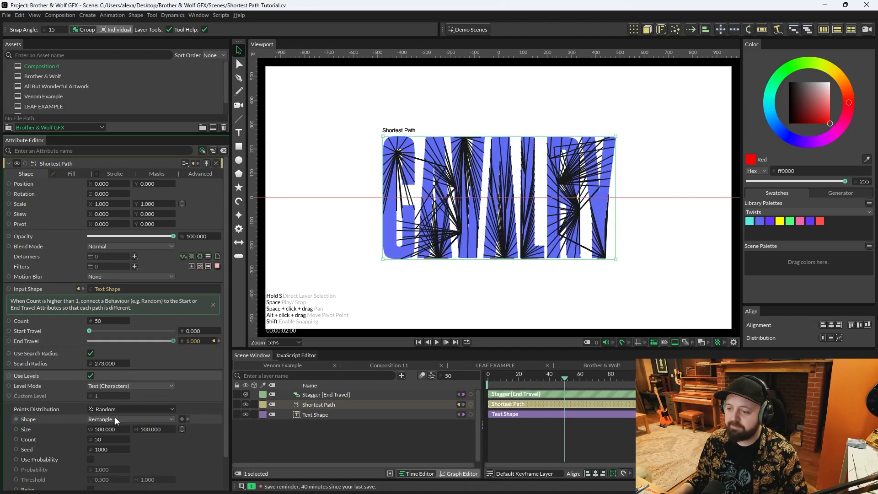
left_click(131, 386)
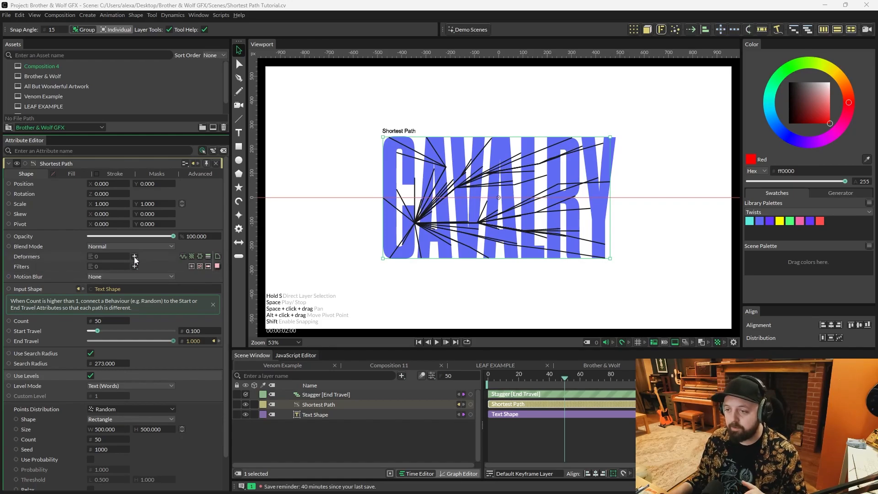
Add a Bevel deformer to curve the Shortest Path branches.
left_click(135, 256)
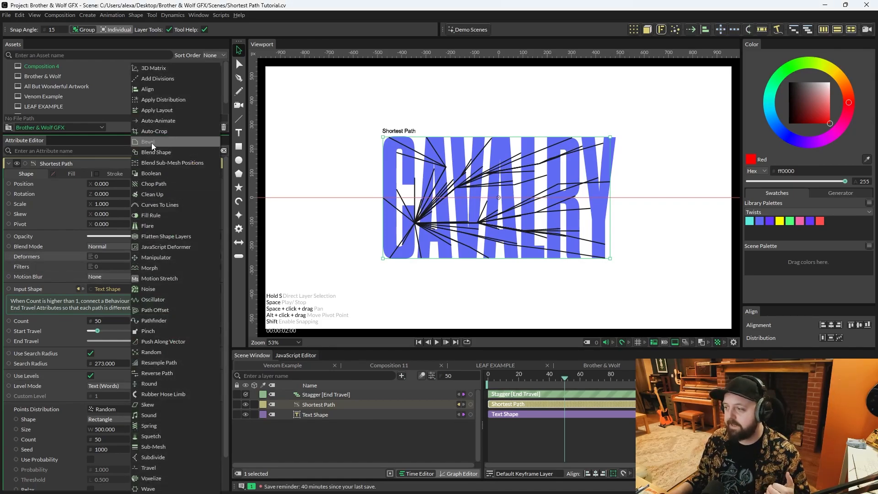
left_click(148, 141)
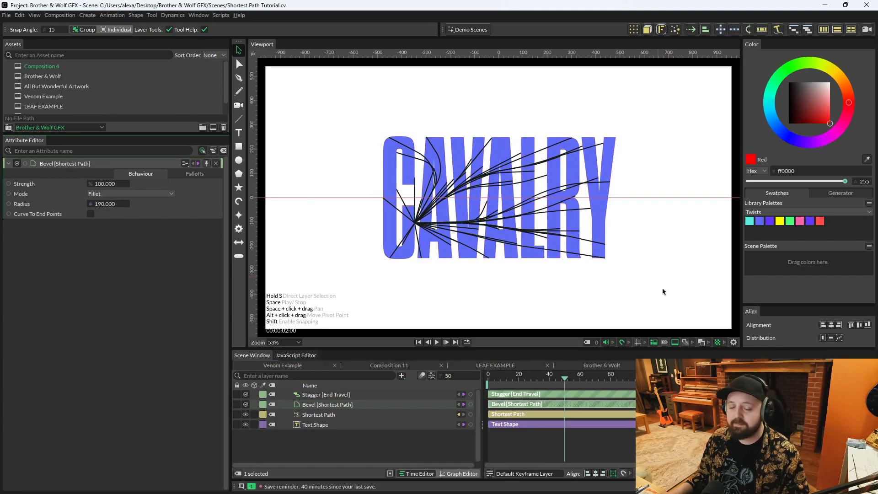
left_click(318, 414)
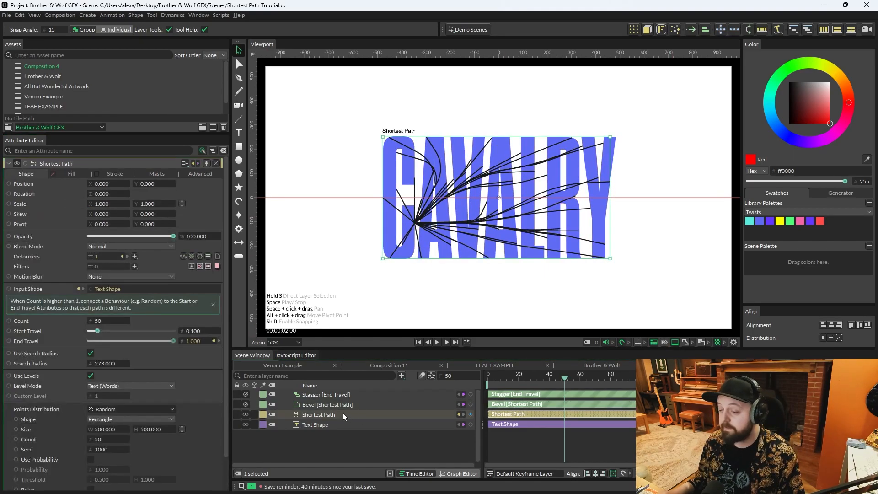
mouse_move(107, 180)
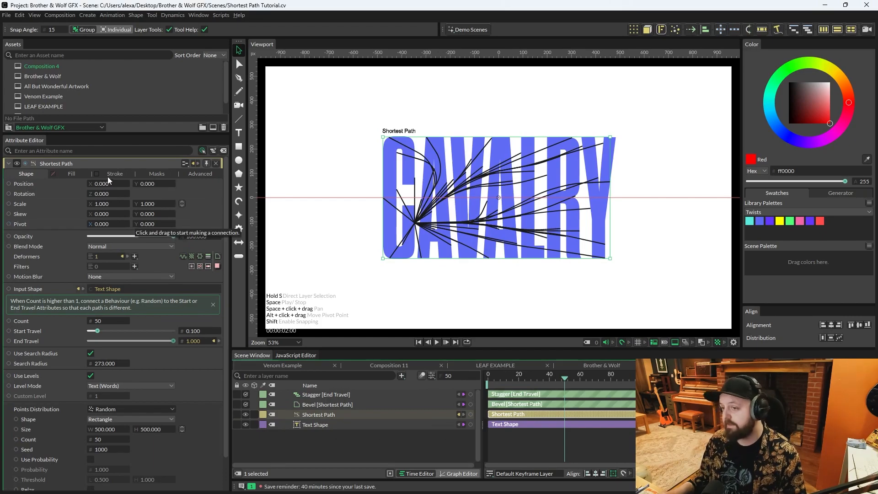
Give the stroke Width 15 with Tapered Width and Double Taper, and Count 33.
left_click(115, 174)
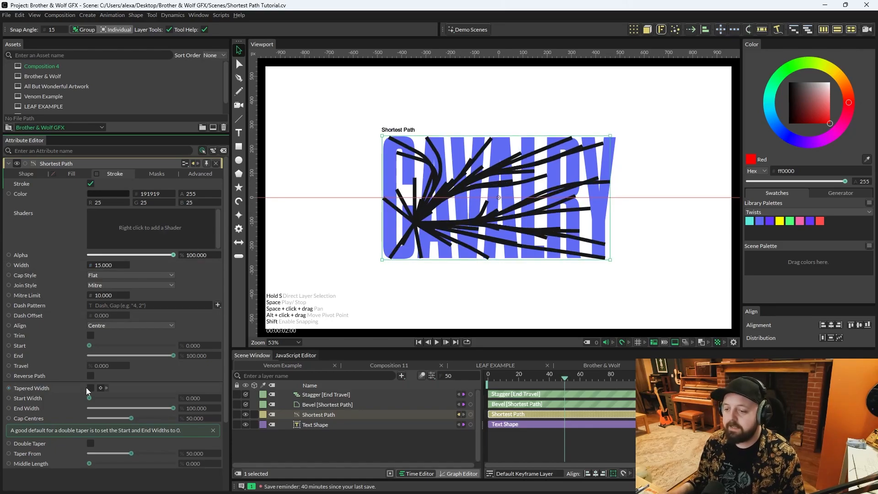
left_click(90, 388)
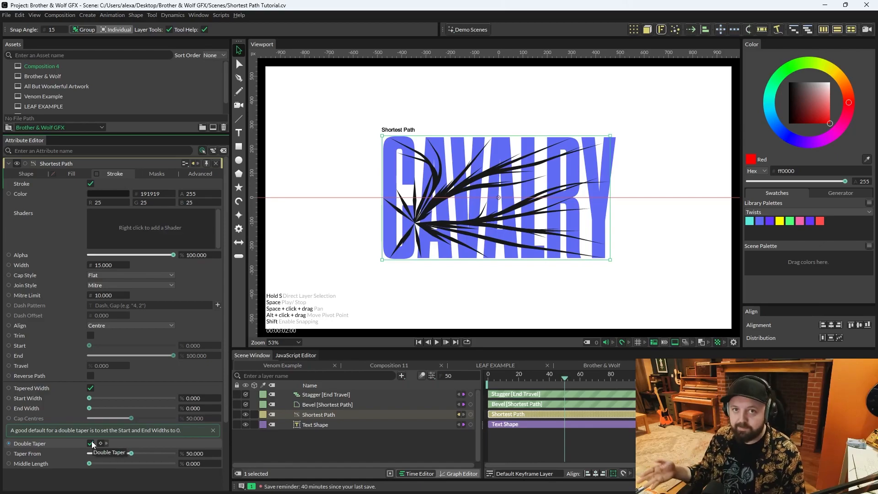
left_click(26, 172)
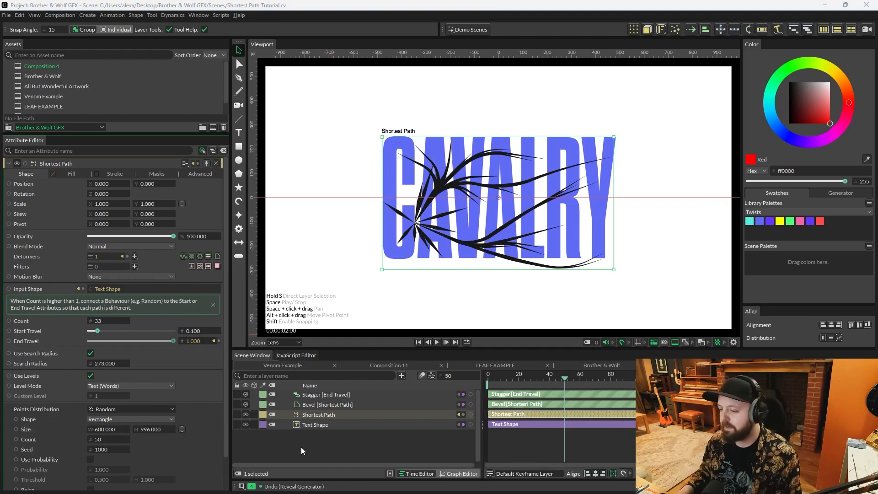
scroll("down", 3)
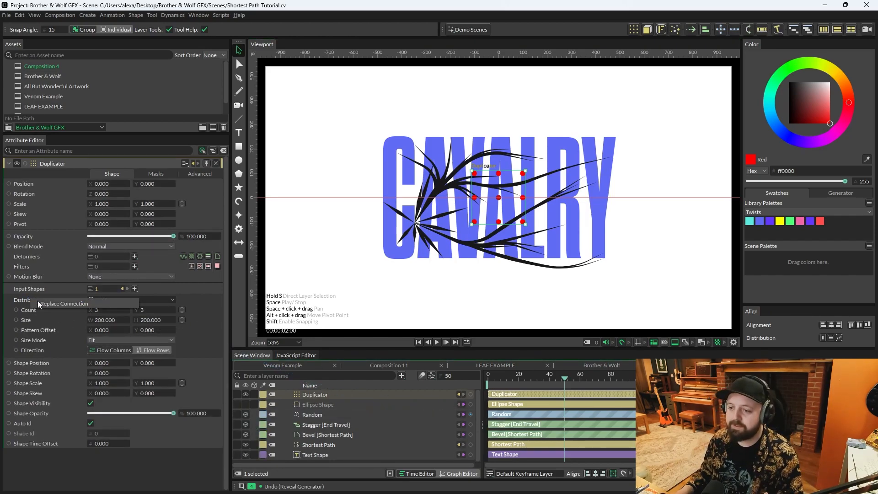
left_click(312, 414)
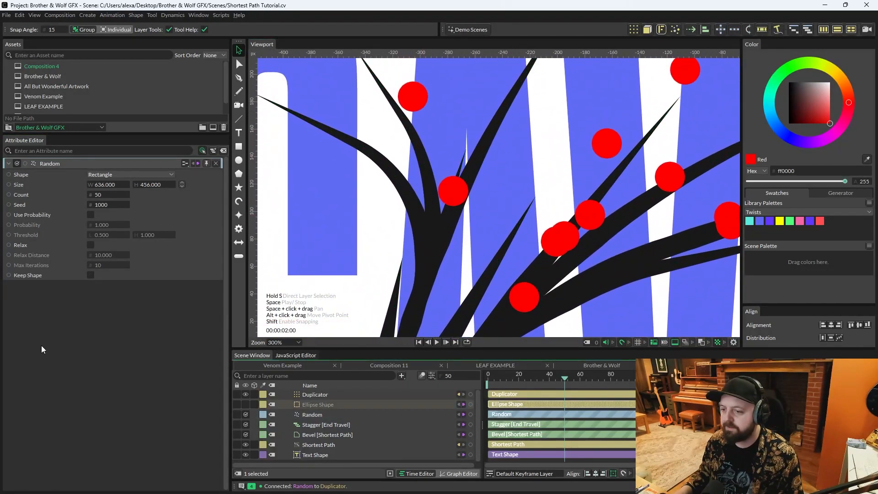
left_click(317, 404)
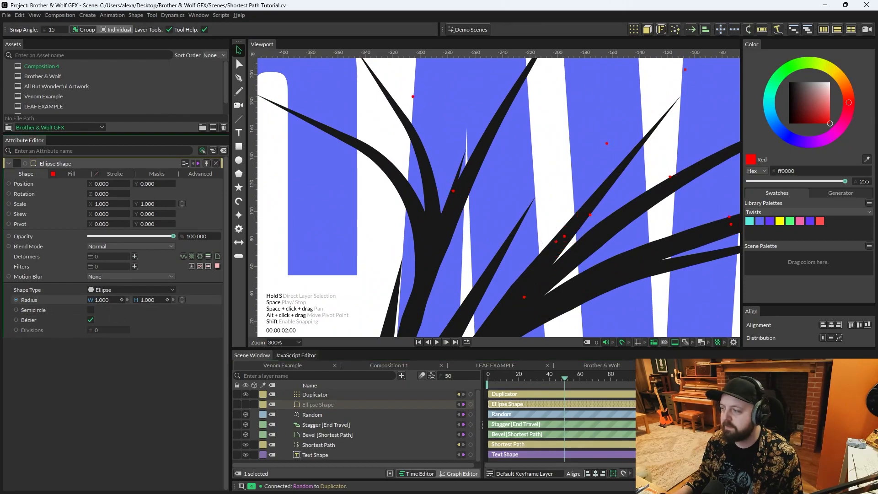
left_click(313, 414)
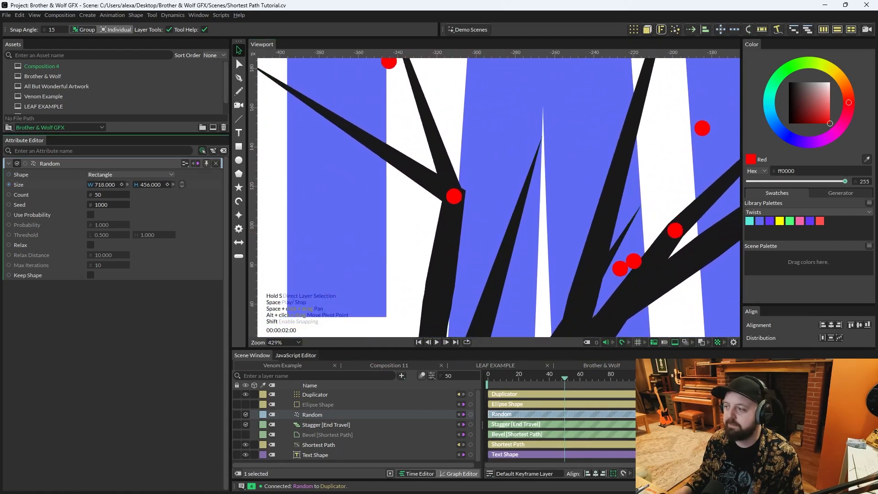
left_click(318, 454)
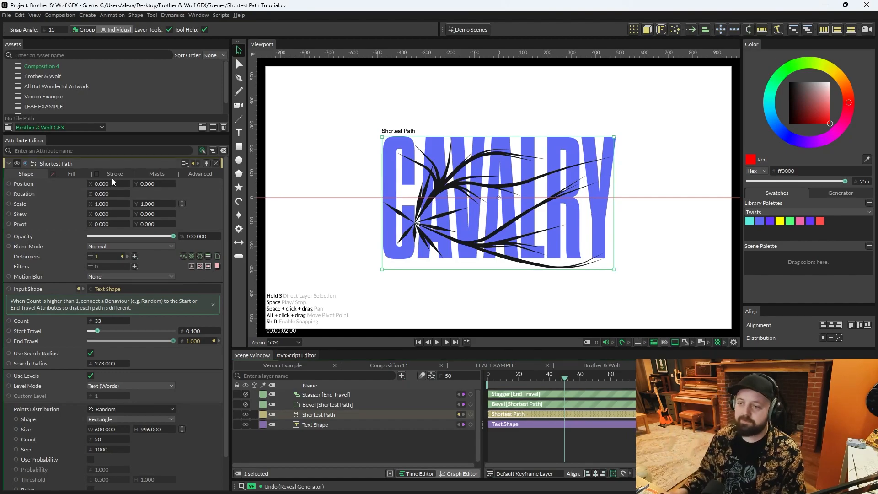
Keyframe the stroke End, Start and Width so the branches draw on across the timeline.
left_click(114, 174)
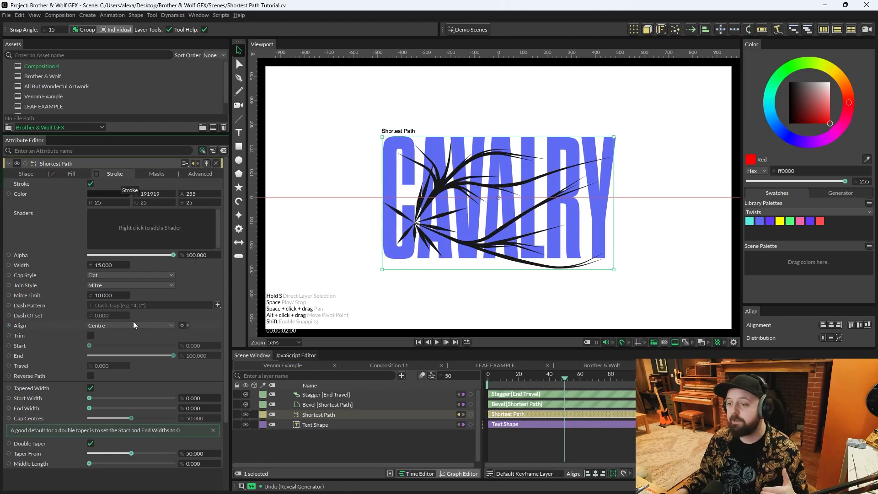
left_click(91, 335)
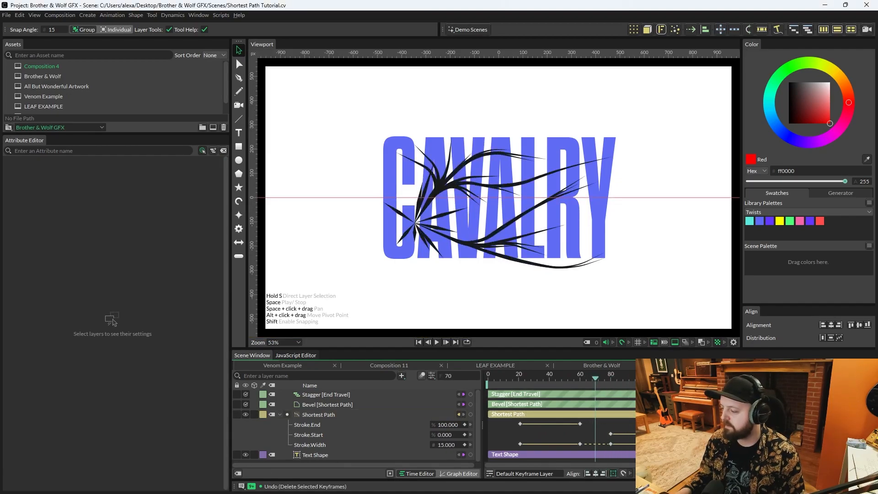
left_click(317, 414)
type("back")
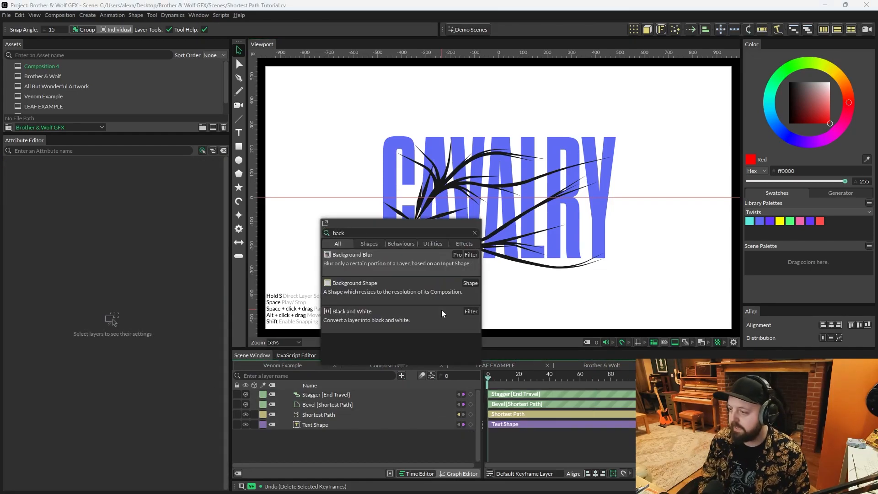
Add a black full-frame Background Shape and recolour the Shortest Path stroke to ff5252.
left_click(354, 282)
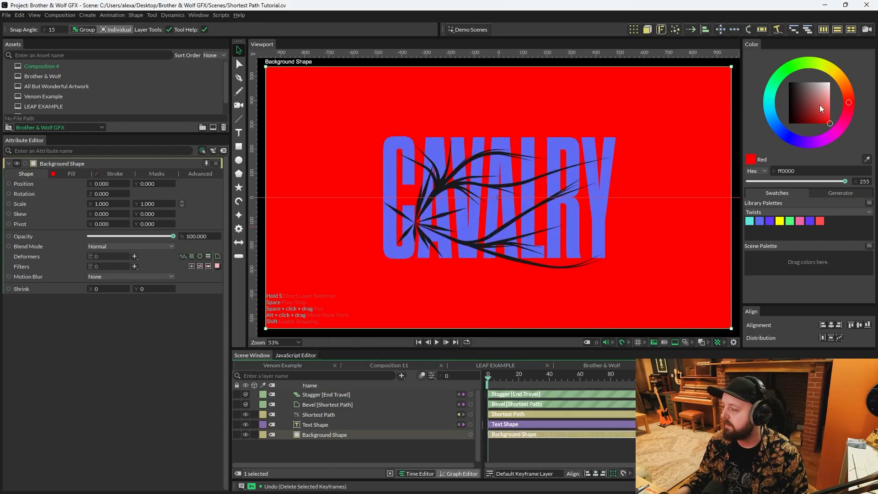
left_click(789, 122)
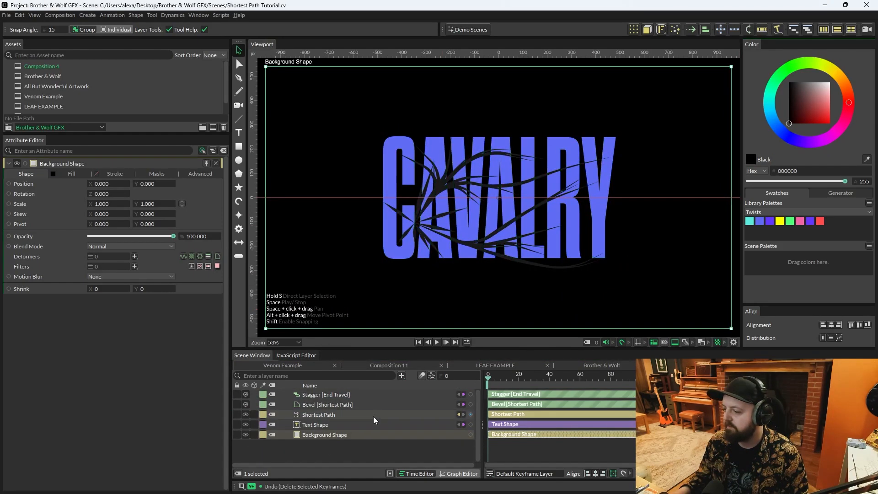
left_click(318, 414)
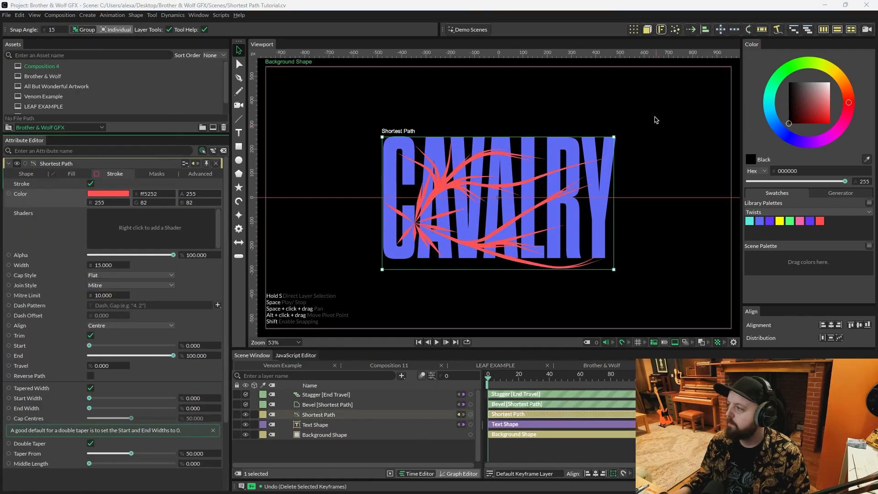
left_click(675, 29)
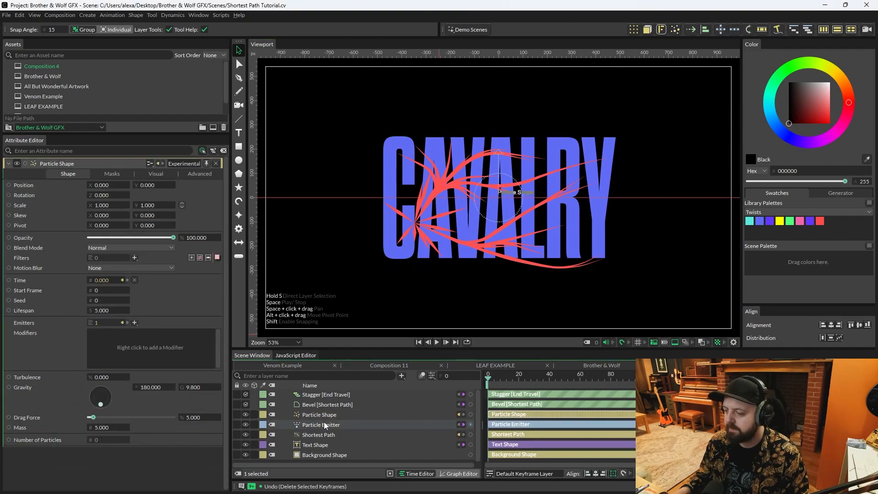
Add a Particle Shape emitting from the Background Shape as Input Shape and replace its gravity value.
left_click(320, 425)
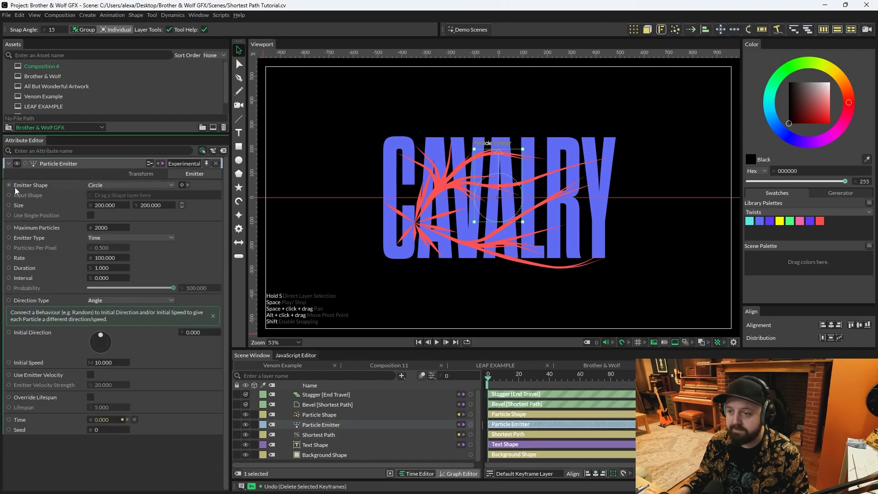
left_click(129, 185)
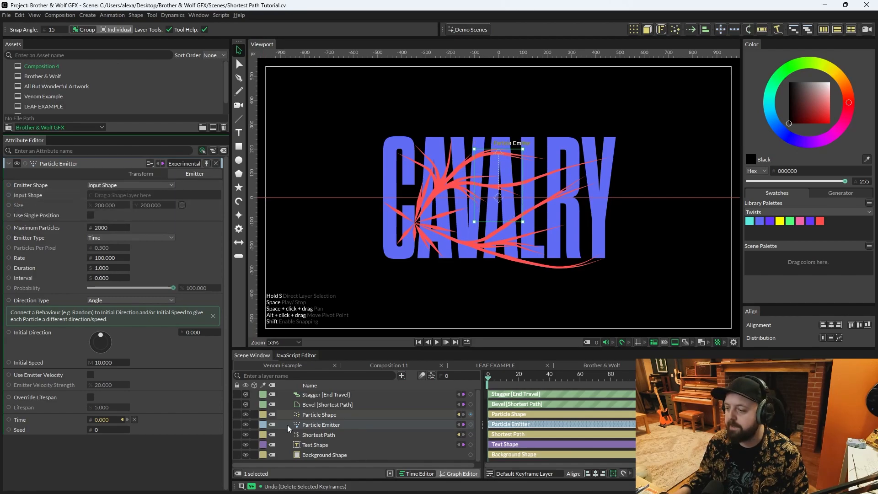
left_click(315, 444)
type("0")
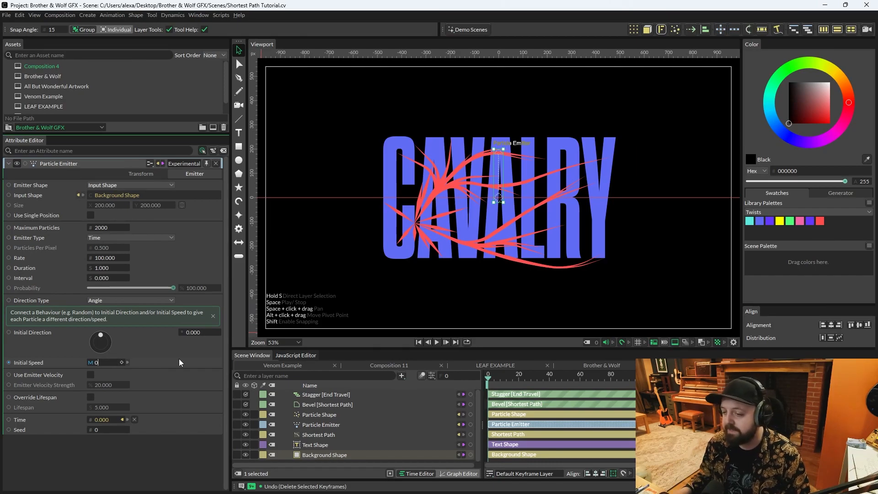
left_click(320, 414)
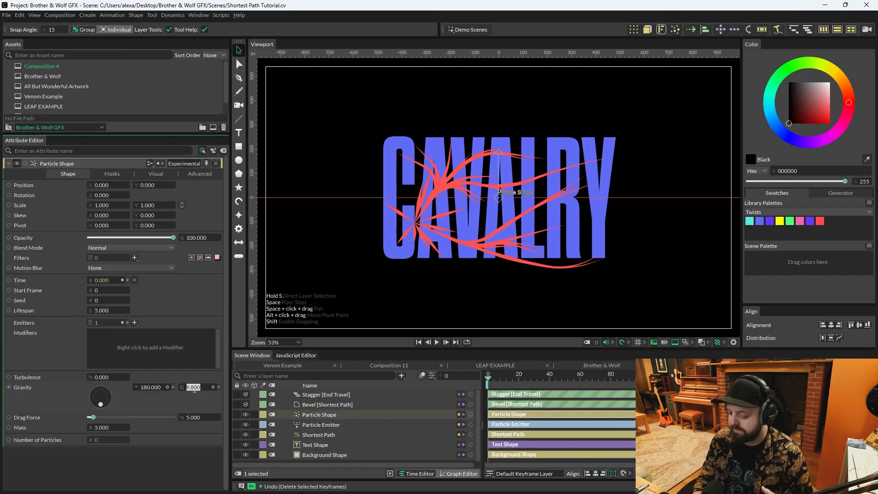
triple_click(191, 387)
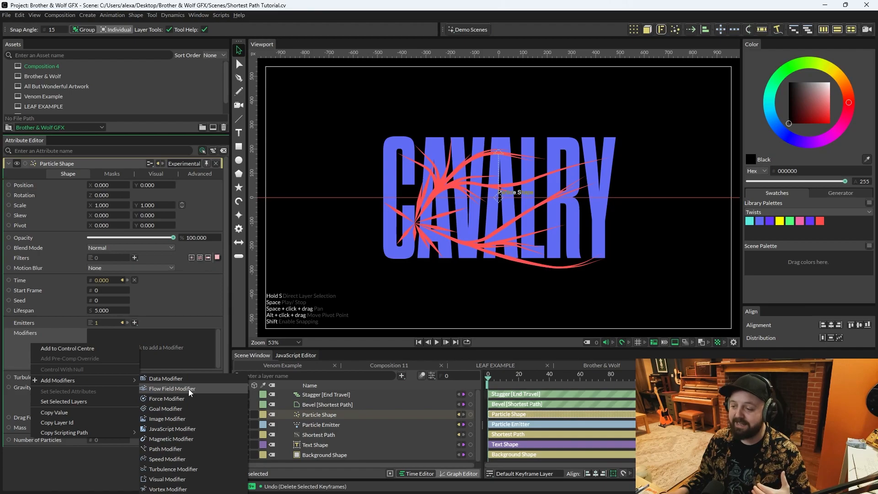
Add a Flow Field modifier to the particle shape, check playback, then hide the particle layer.
left_click(171, 388)
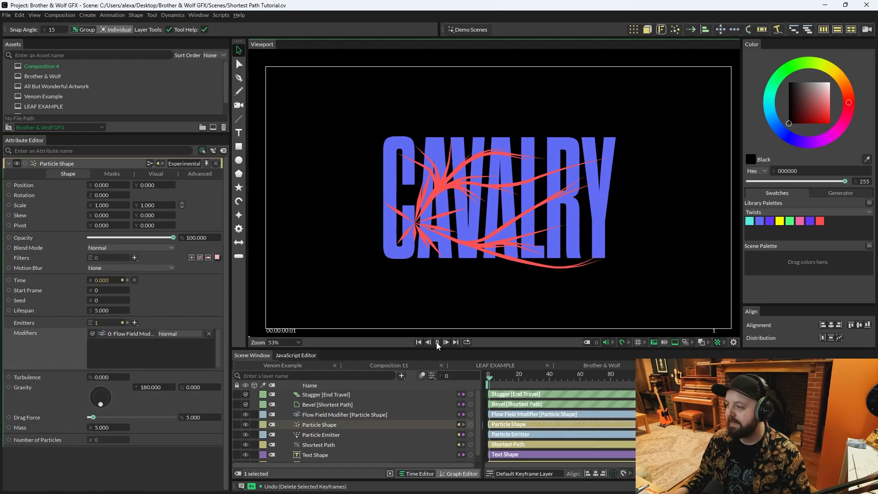
left_click(436, 341)
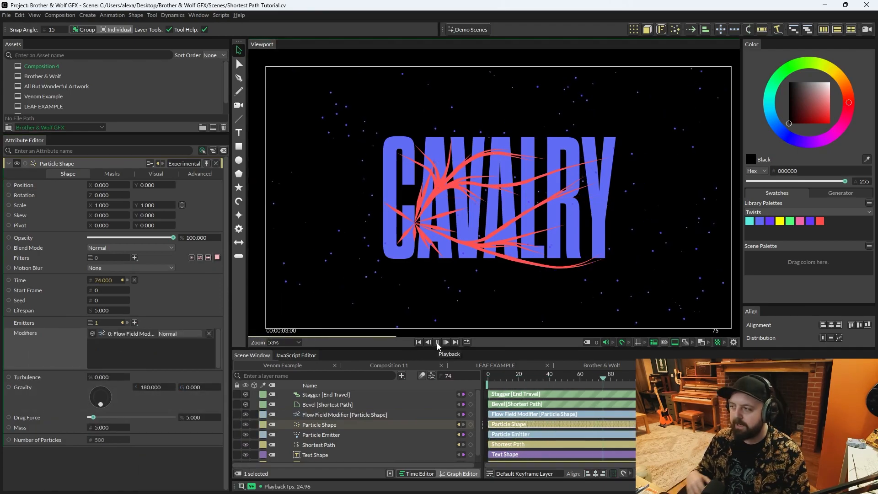
left_click(436, 342)
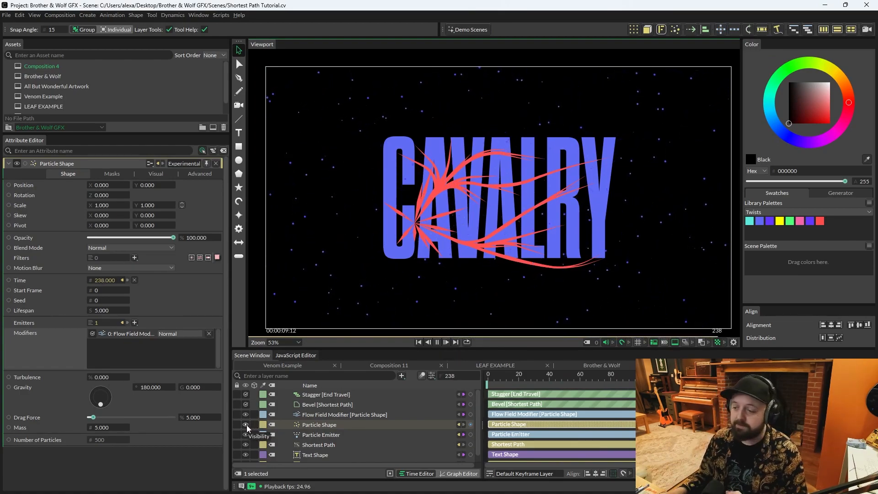
left_click(318, 444)
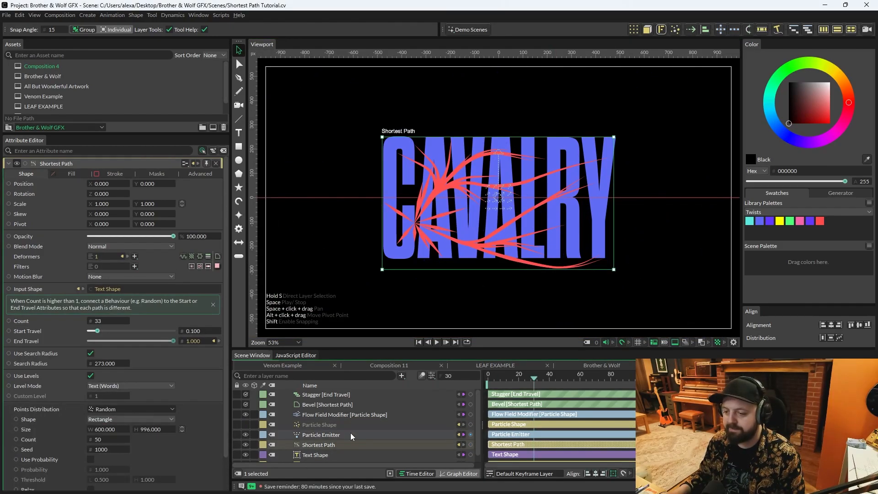
Set the Shortest Path Points Distribution to Particle so the branches wander during playback.
scroll("down", 3)
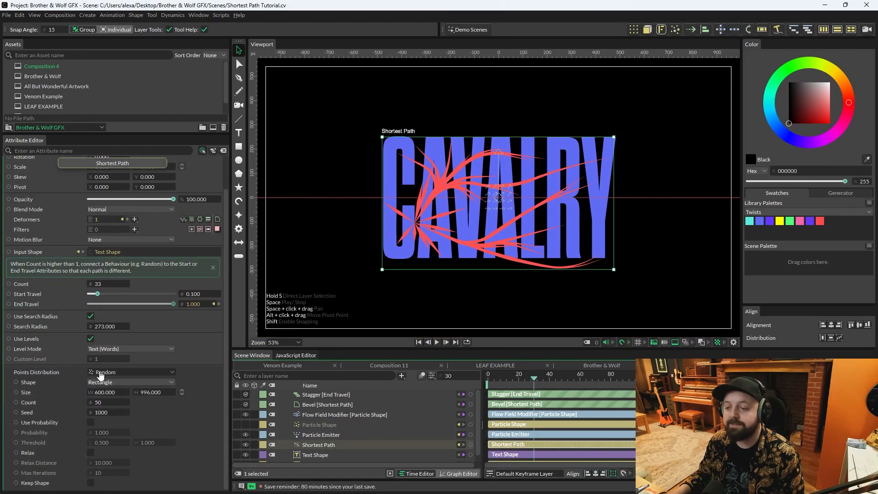
left_click(132, 371)
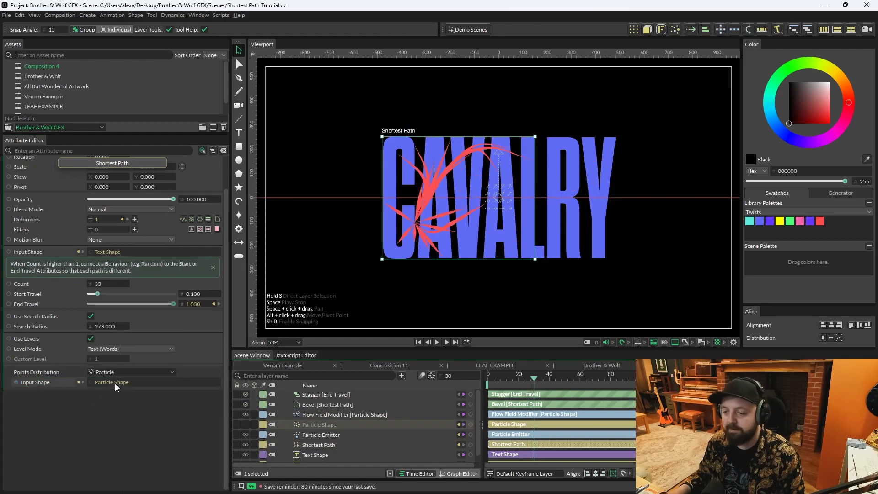
left_click(436, 342)
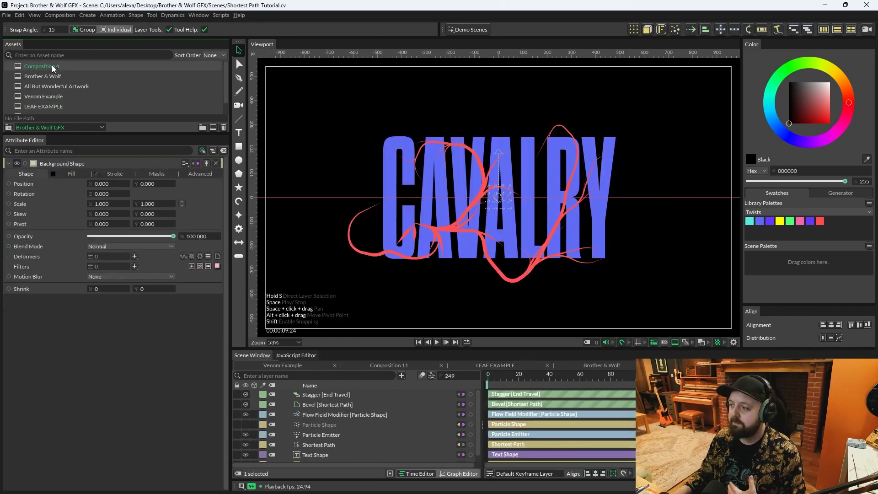
Make Composition 4's background cyan and the Shortest Path stroke brown.
left_click(41, 66)
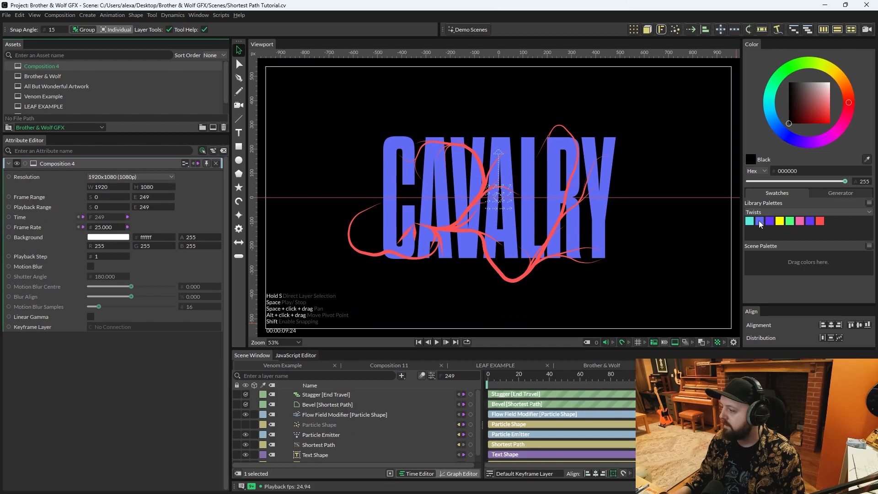
left_click(748, 221)
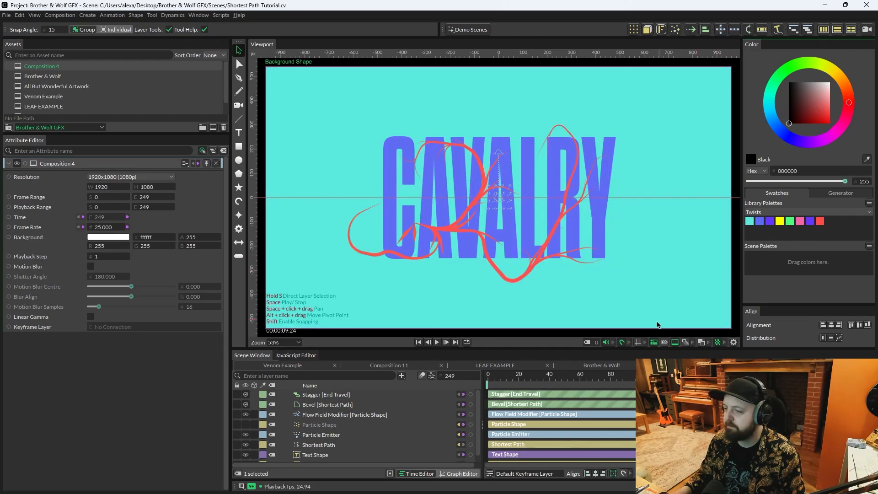
scroll("down", 3)
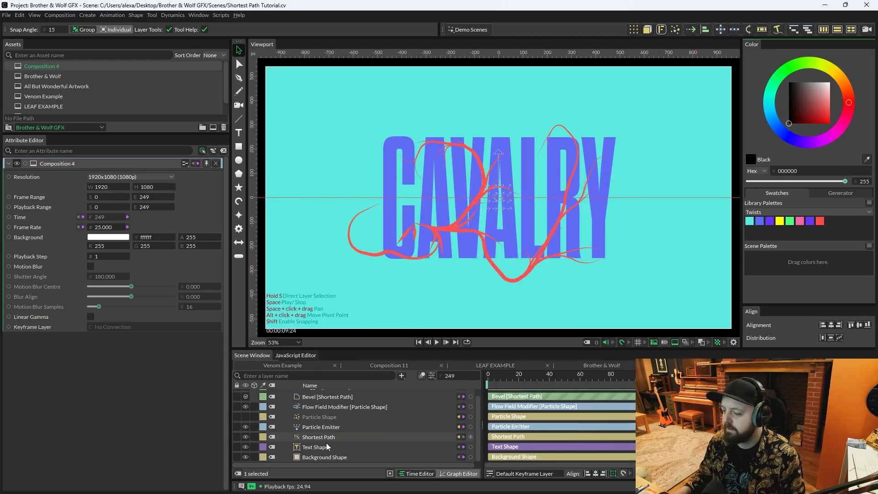
left_click(319, 437)
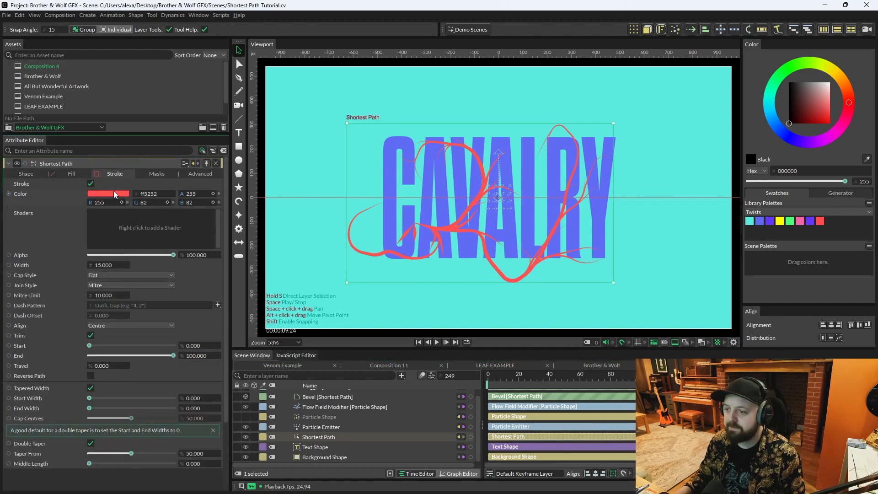
left_click(109, 194)
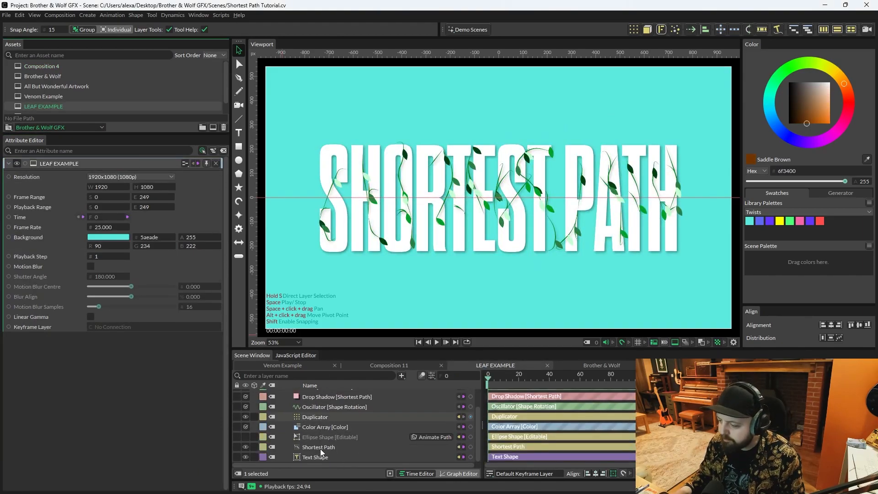
Copy the leaf layers from the LEAF EXAMPLE composition for pasting into the scene.
left_click(329, 436)
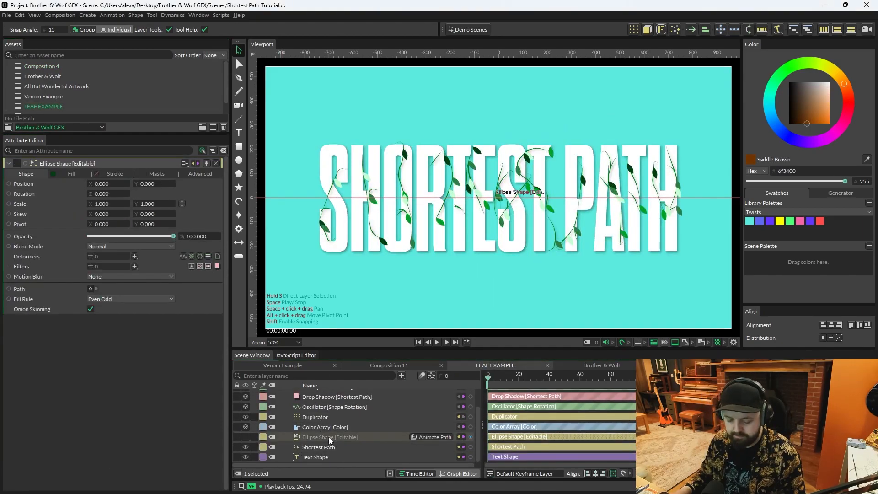
key("ctrl+c")
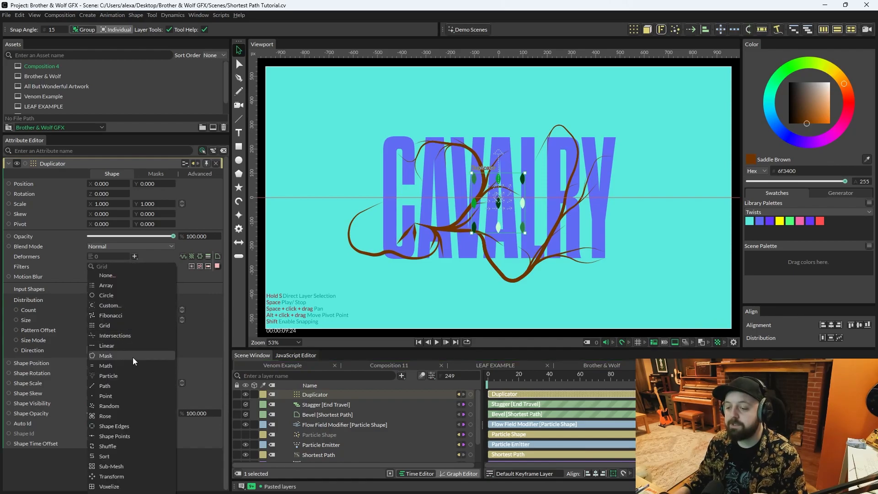
mouse_move(114, 435)
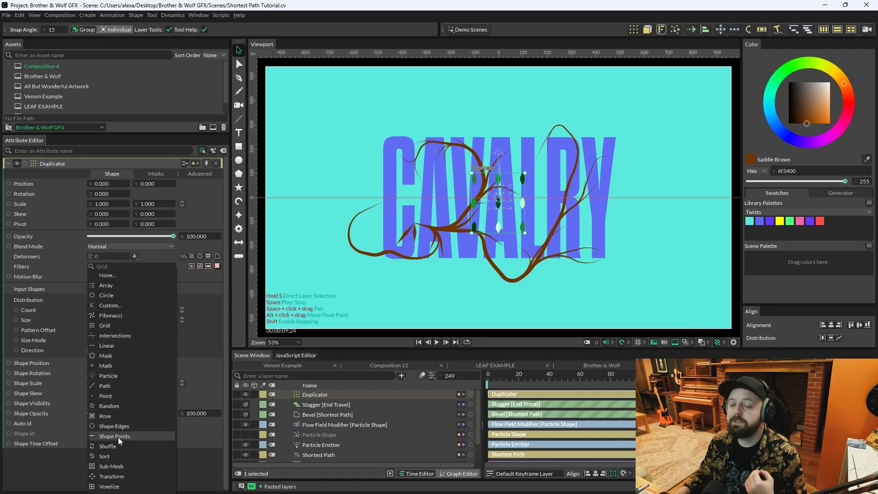
Distribute leaf duplicates on Shortest Path Shape Points, delete particles, set Random distribution, Count 5, Text (Characters).
left_click(114, 436)
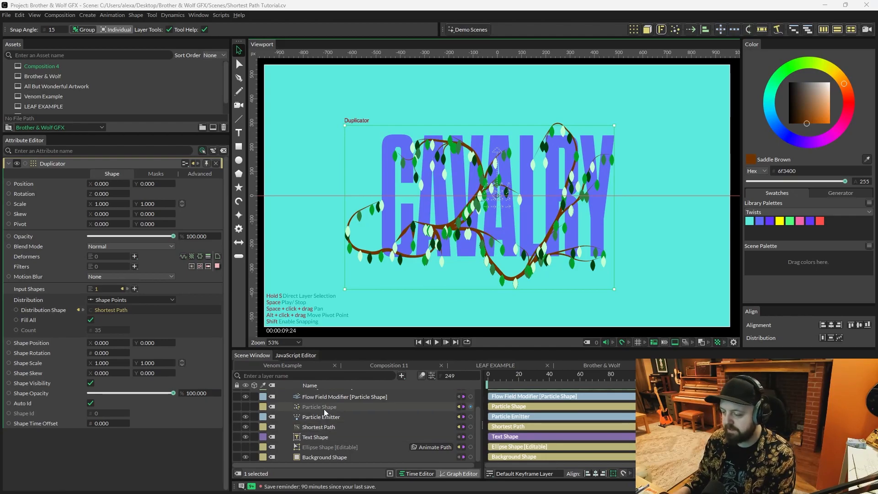
left_click(319, 406)
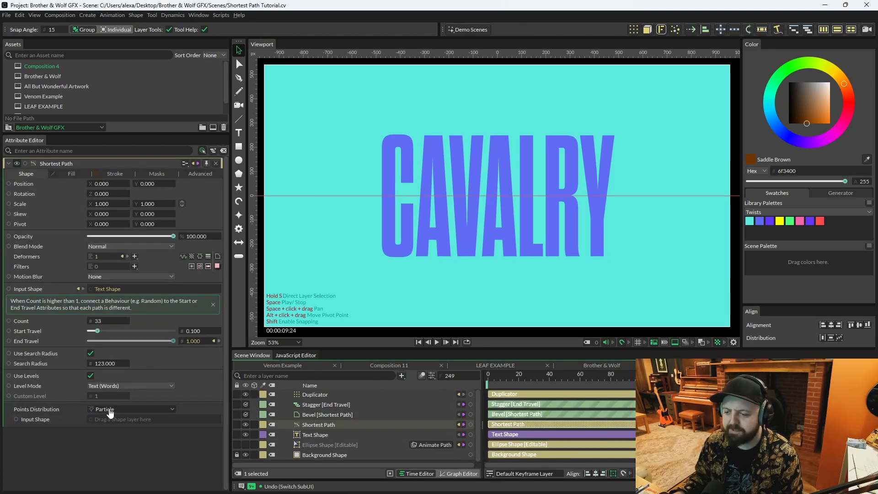
left_click(131, 409)
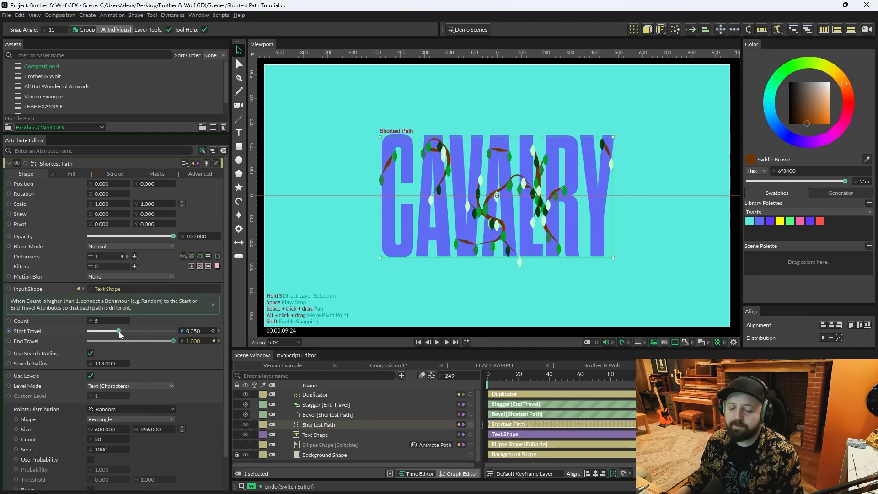
mouse_move(118, 333)
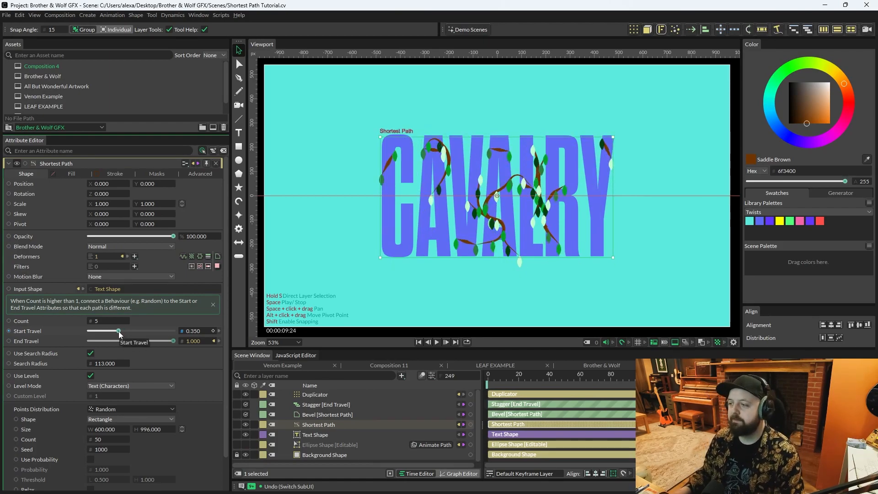
left_click(114, 174)
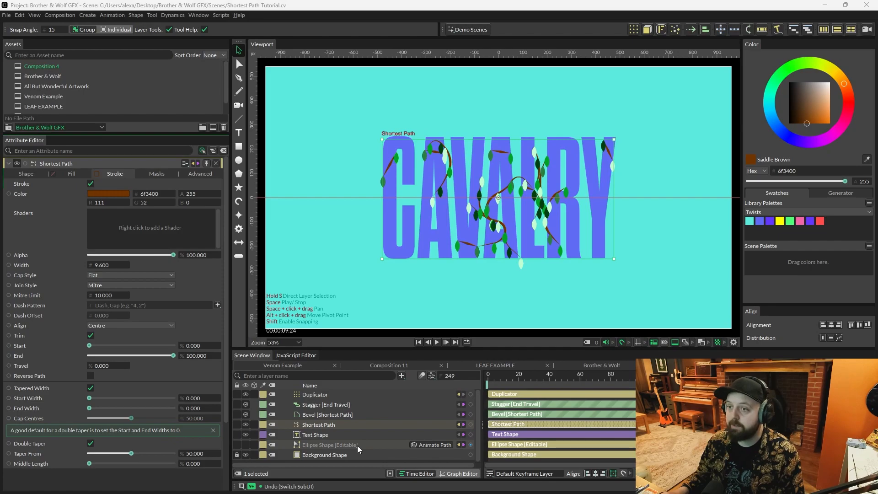
Thin the Shortest Path stroke to 9.6, play the animation and review the leaf-rotation Oscillator settings.
left_click(314, 394)
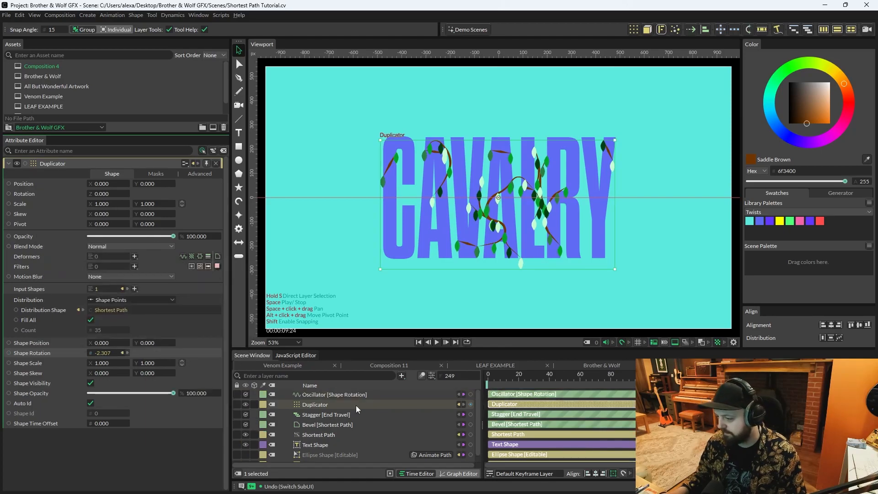
left_click(437, 342)
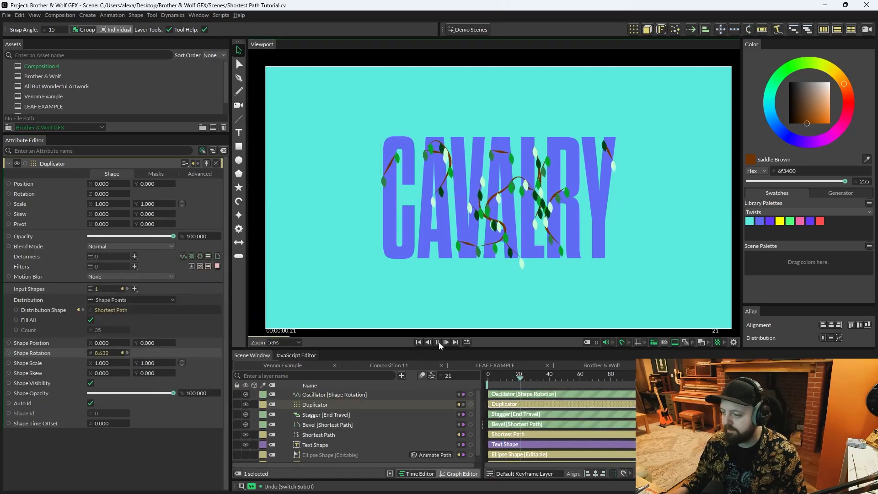
left_click(335, 394)
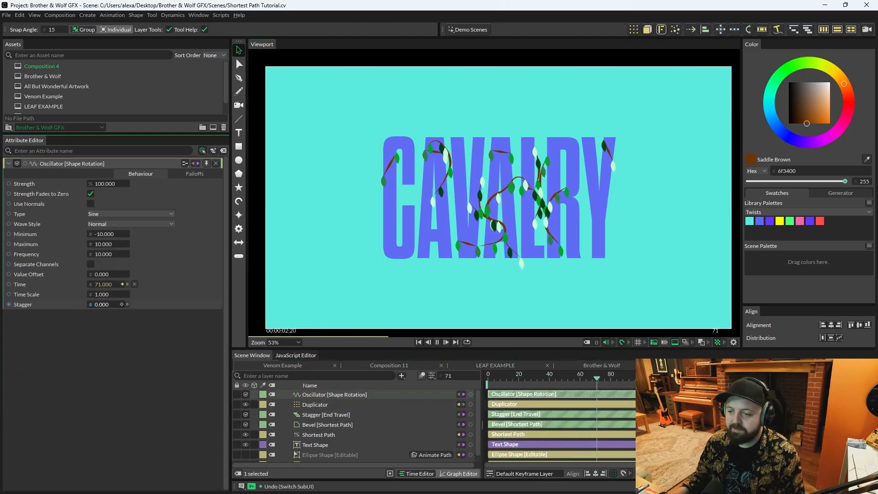